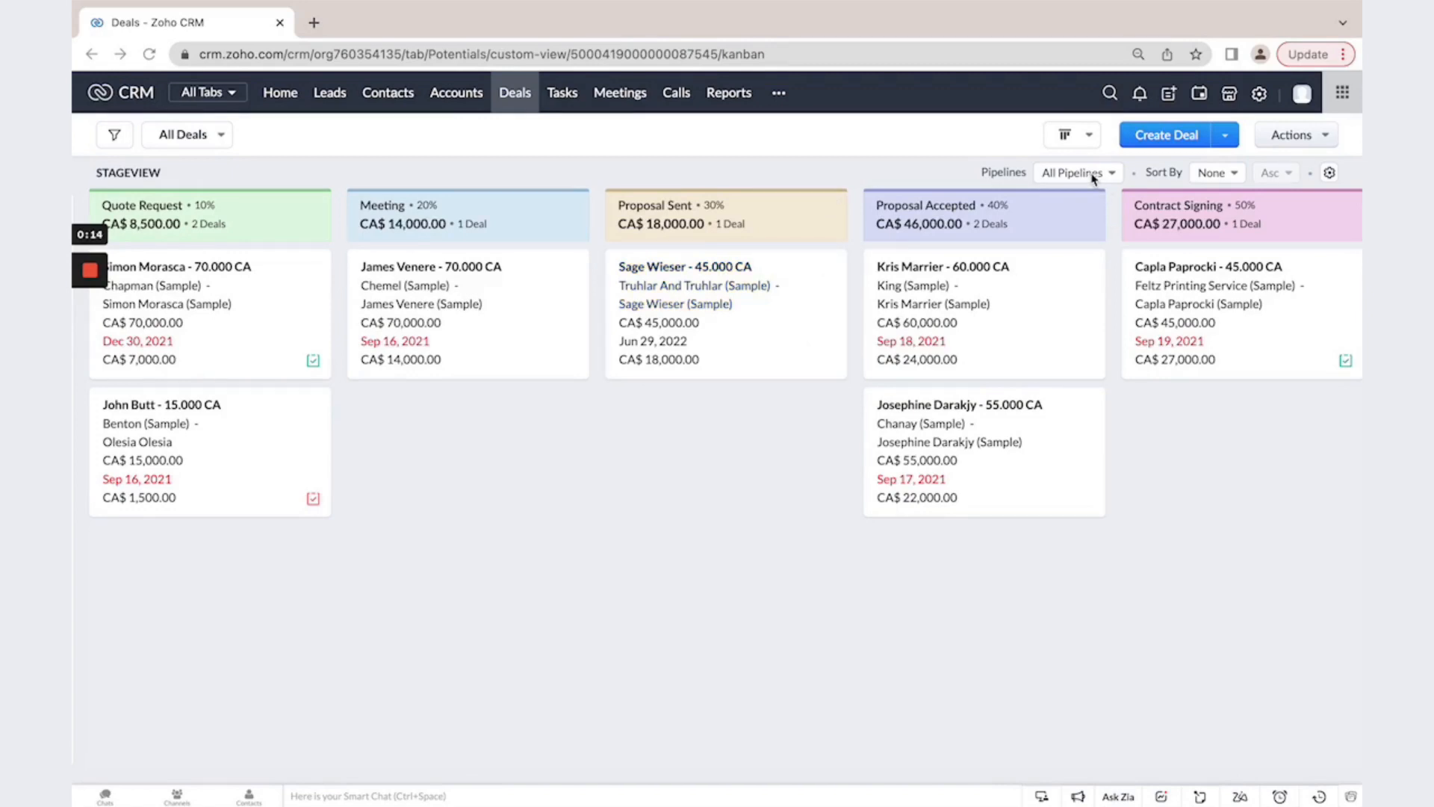
- Show the pipeline choices (B2B, B2C, Unaccounted) on the Deals kanban
{"action": "left_click", "coordinate": [1077, 173]}
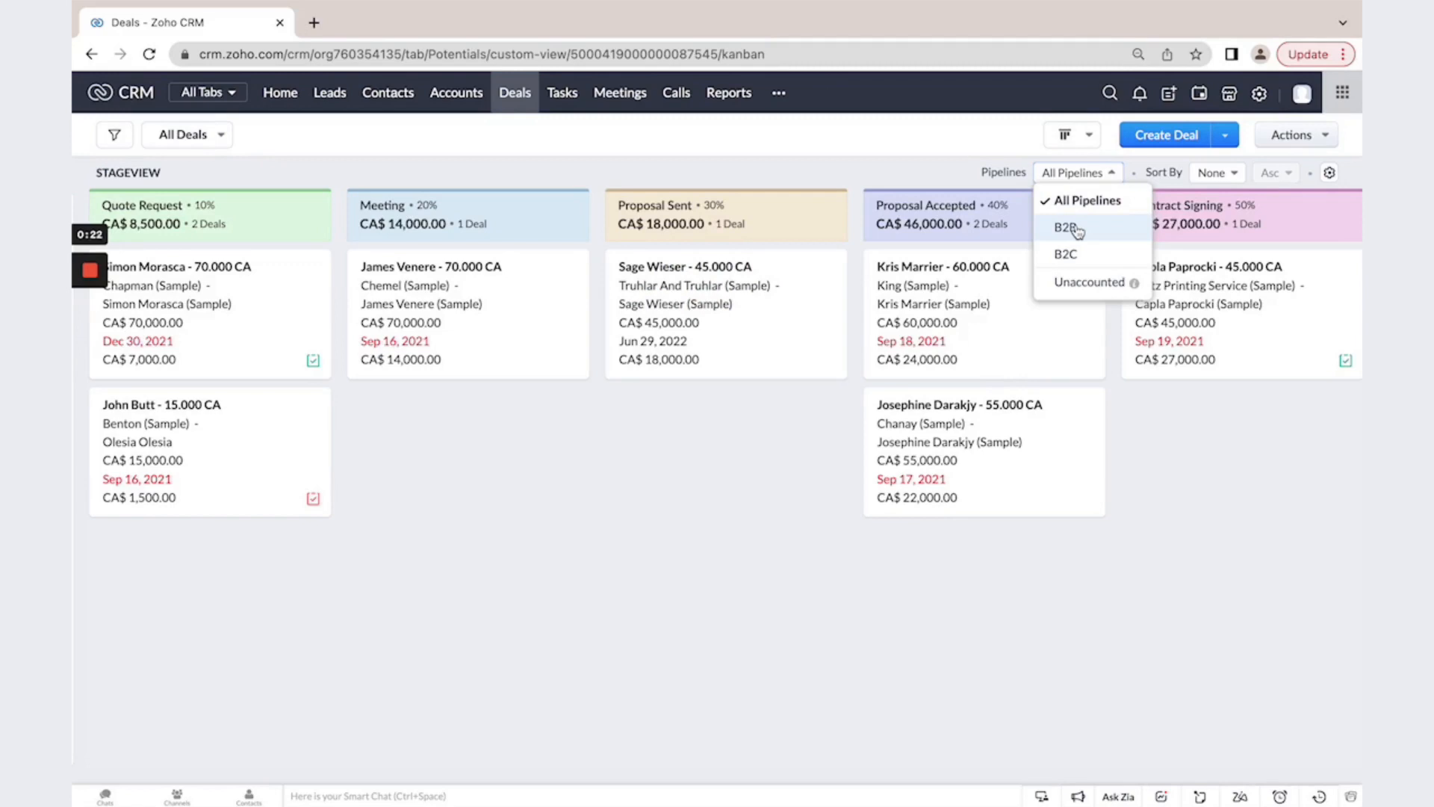
- Filter the Deals board to the B2B pipeline, then list the pipeline choices again
{"action": "left_click", "coordinate": [1066, 228]}
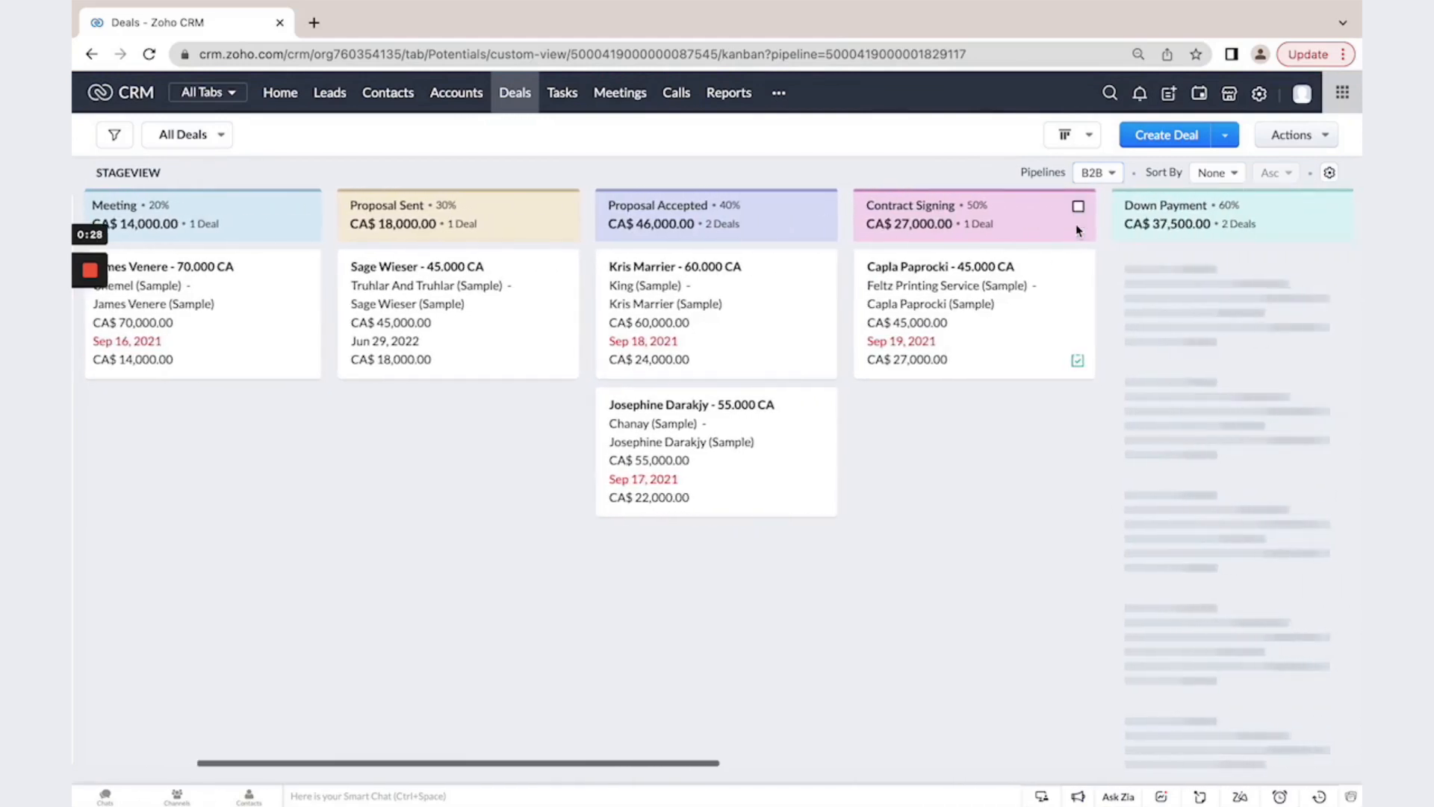
{"action": "left_click", "coordinate": [1097, 172]}
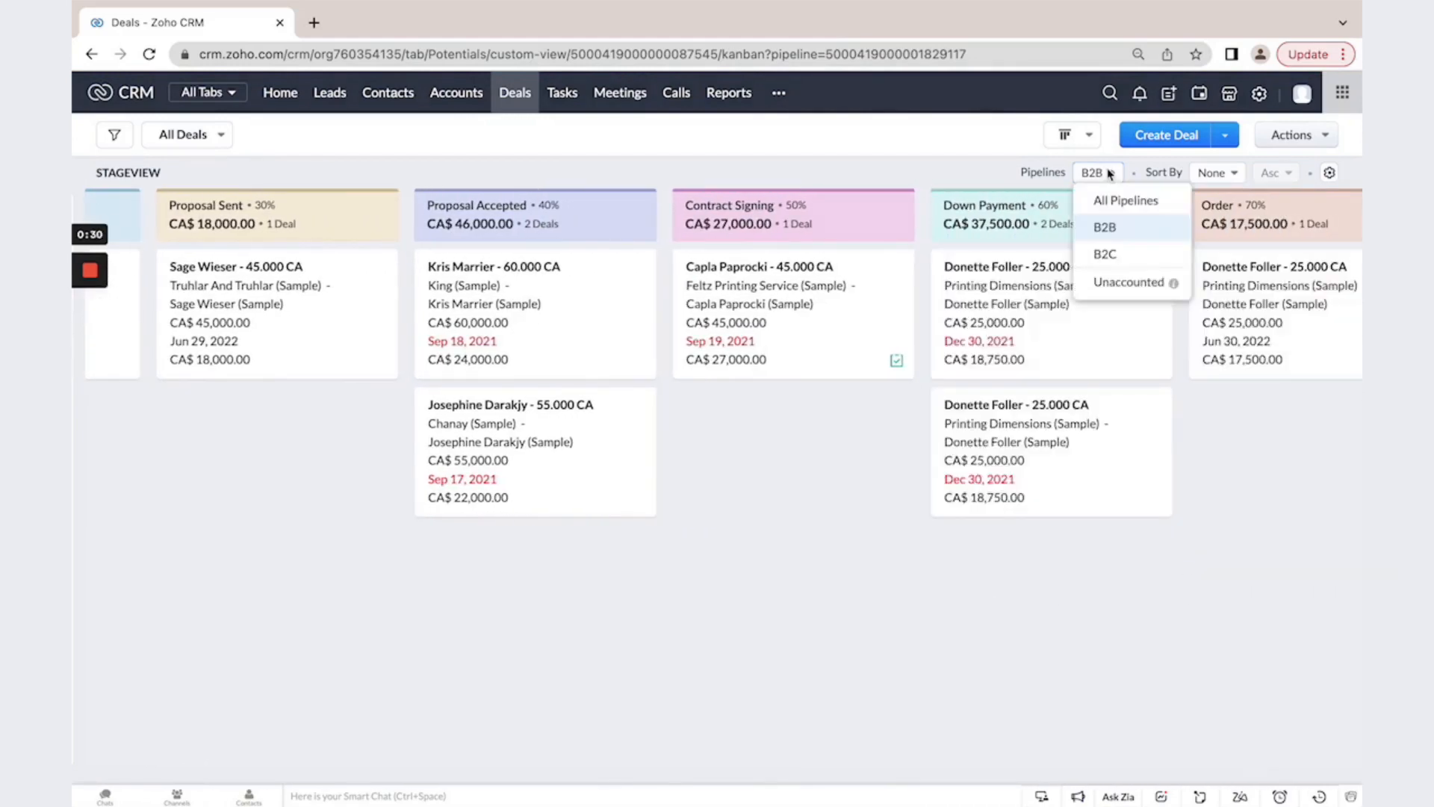
- Filter the Deals board to the B2C pipeline's stages and deals
{"action": "left_click", "coordinate": [1104, 254]}
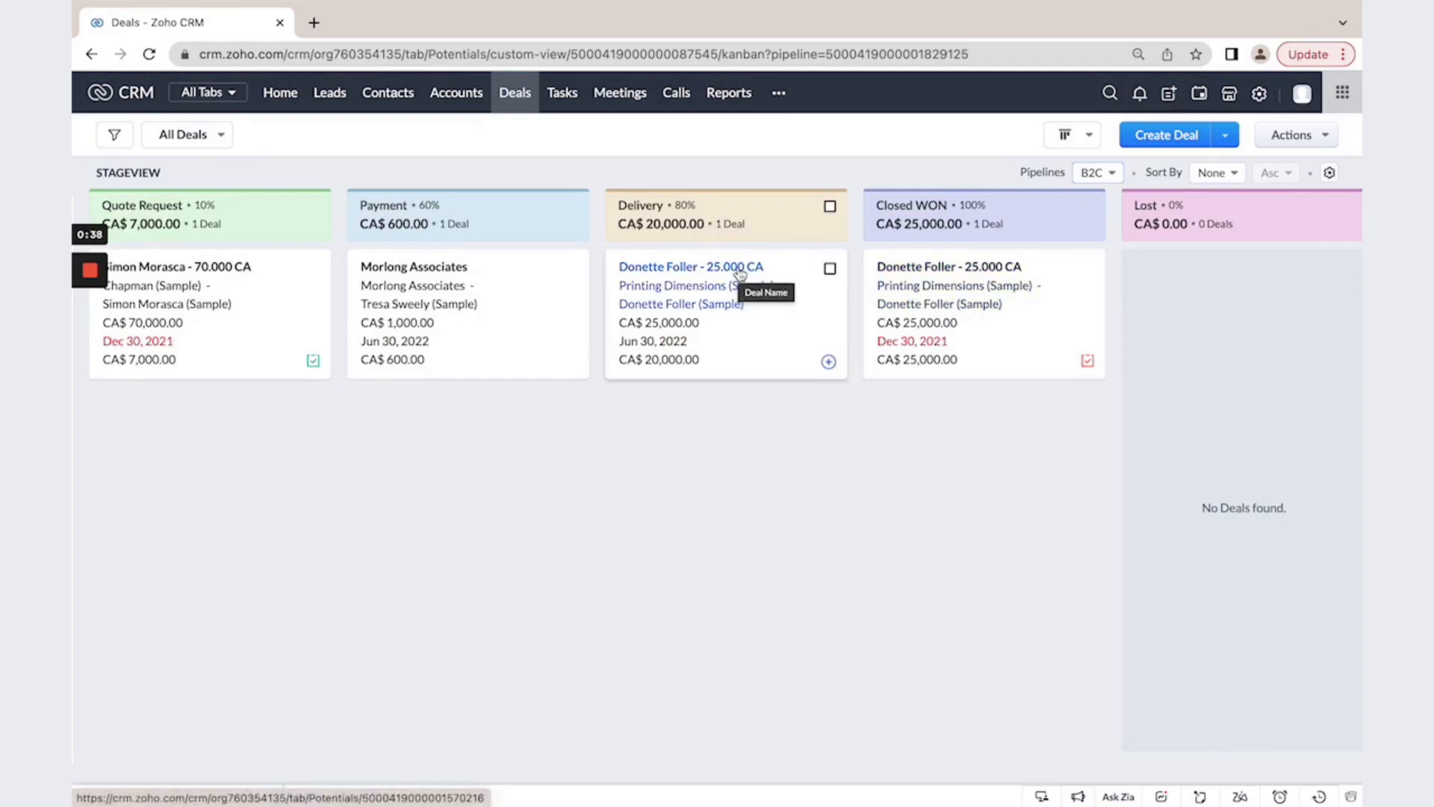
- View the Donette Foller deal record from the Delivery stage, showing stage, amount and expected revenue
{"action": "left_click", "coordinate": [689, 266]}
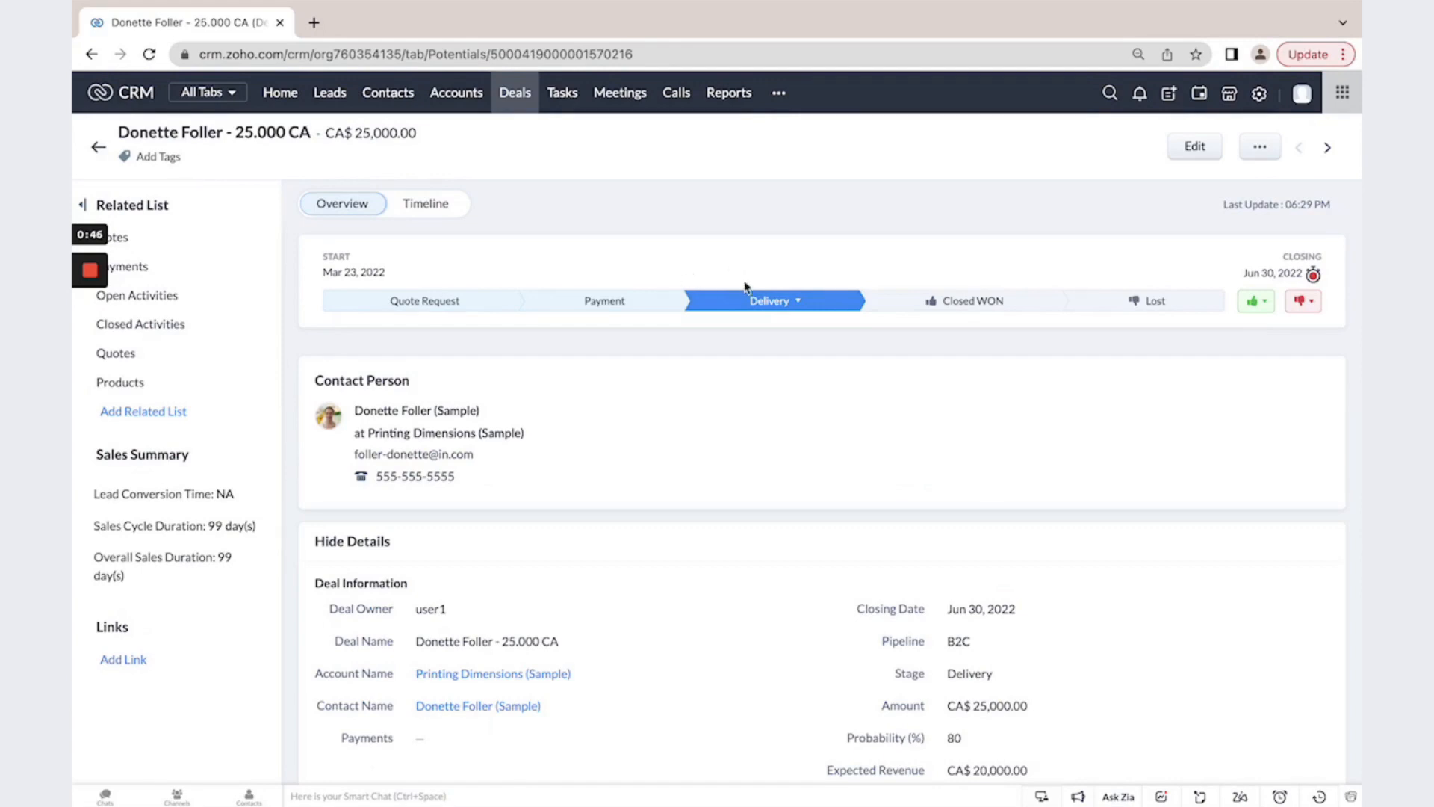
{"action": "mouse_move", "coordinate": [793, 288]}
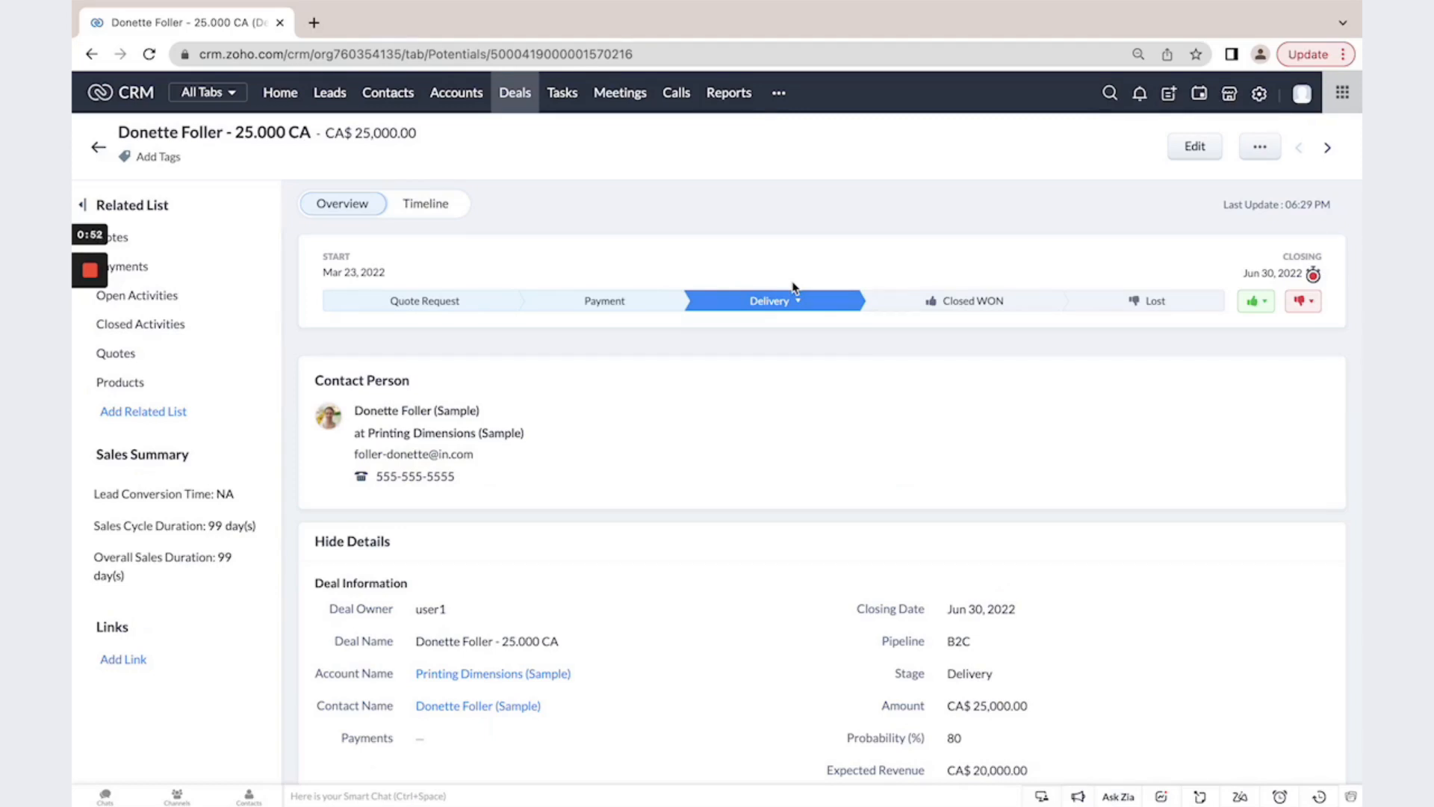
{"action": "left_click", "coordinate": [981, 608]}
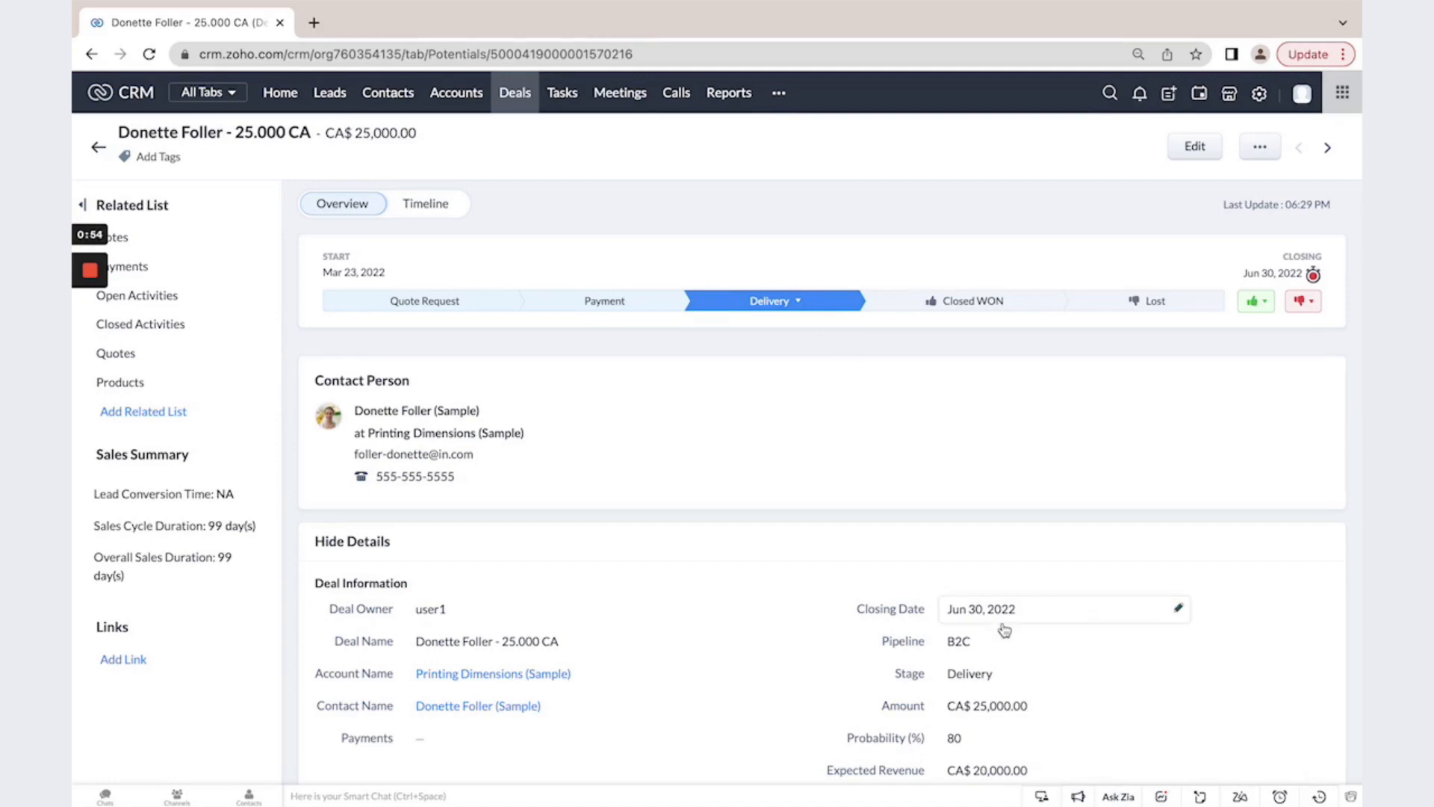
{"action": "scroll", "scroll_direction": "down", "scroll_amount": 3}
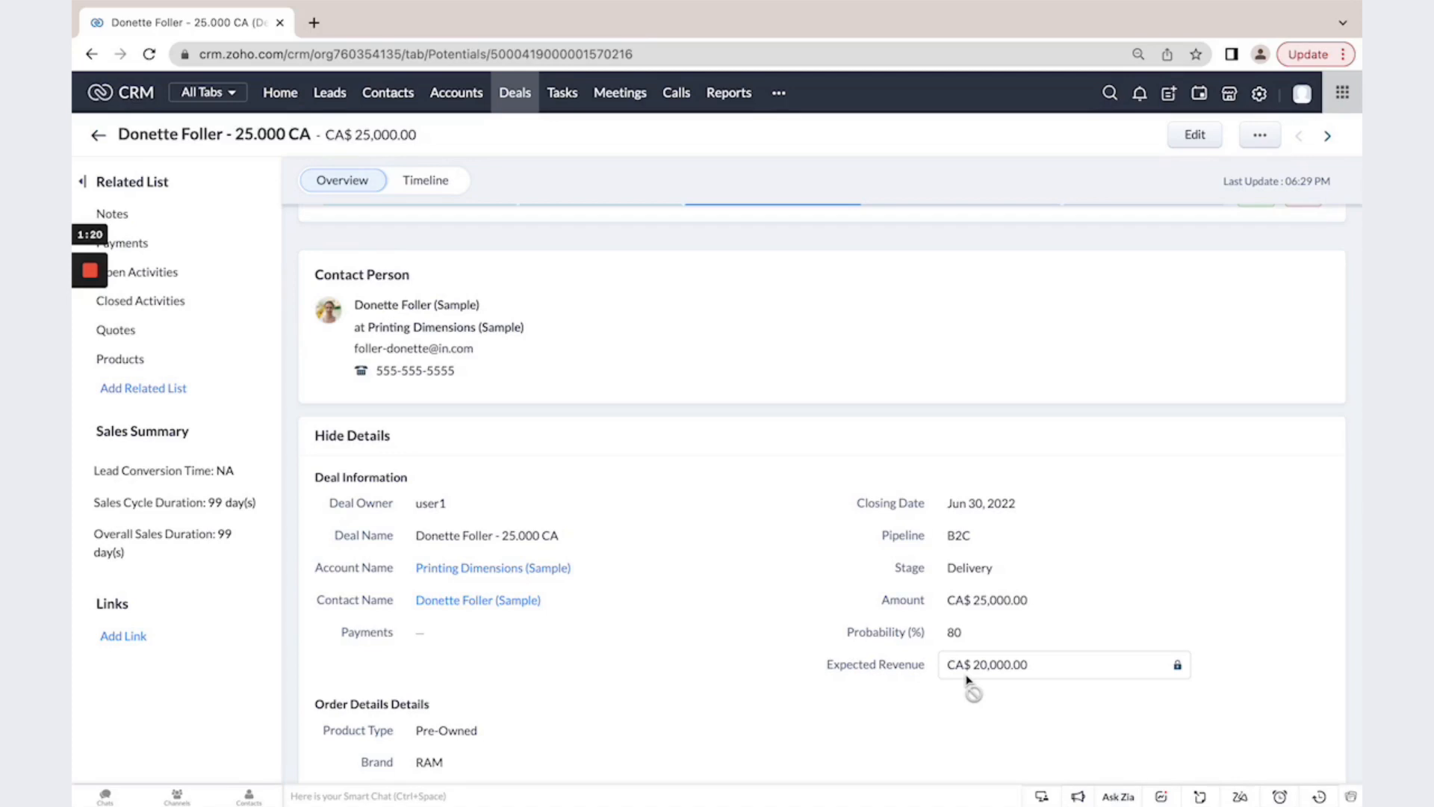
{"action": "mouse_move", "coordinate": [1064, 677]}
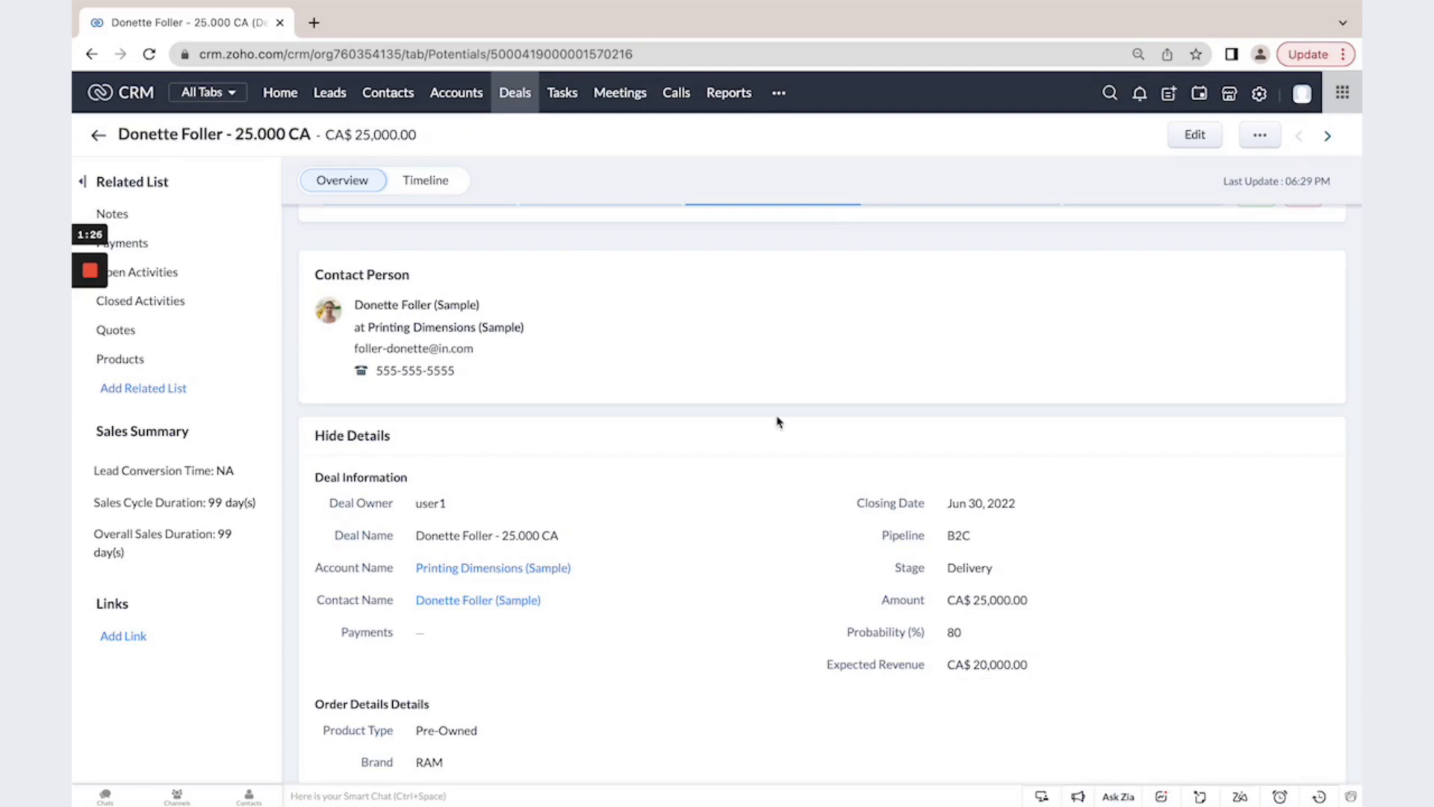
{"action": "mouse_move", "coordinate": [392, 310]}
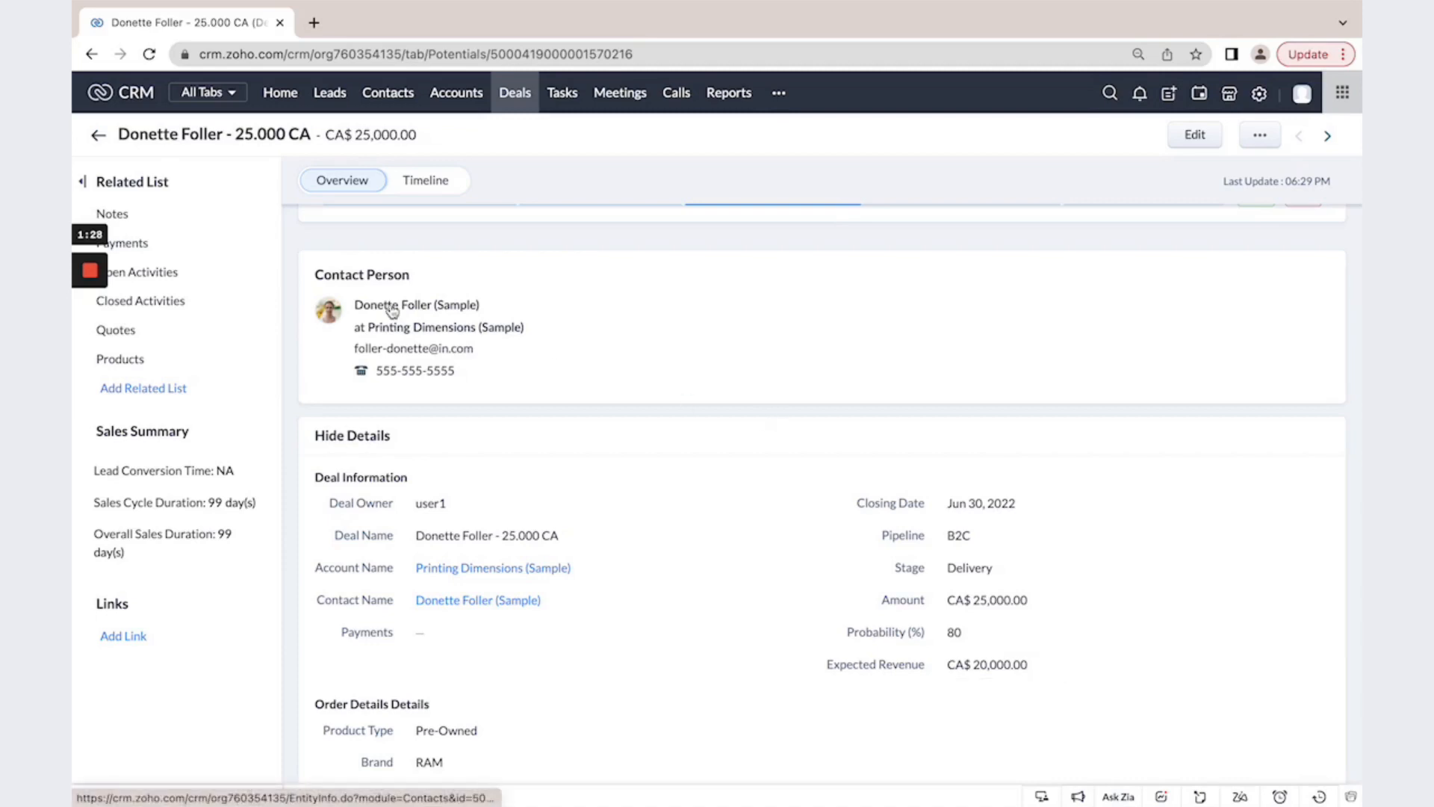